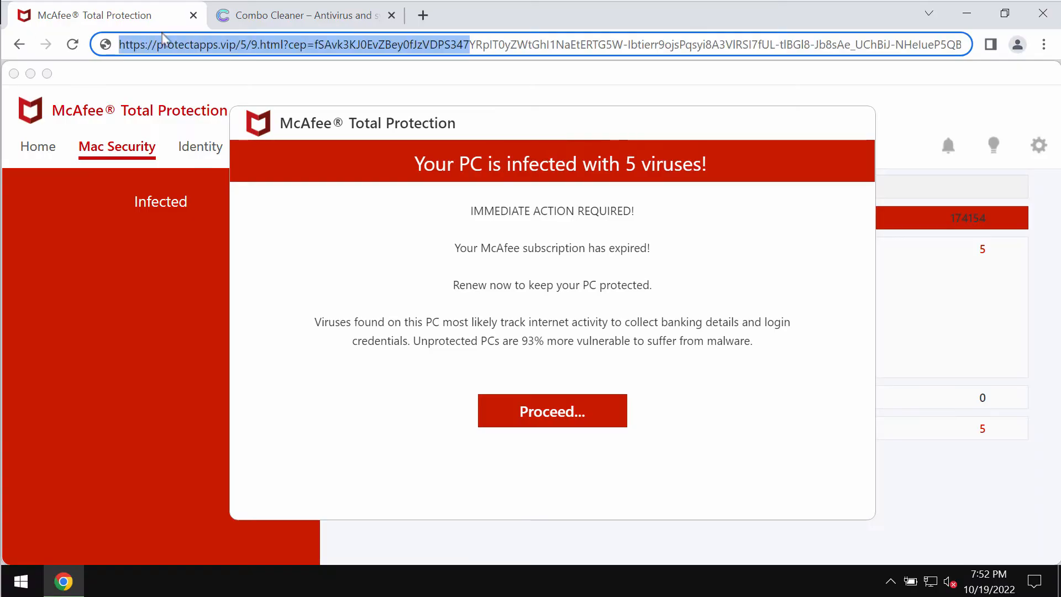
mouse_move(258, 128)
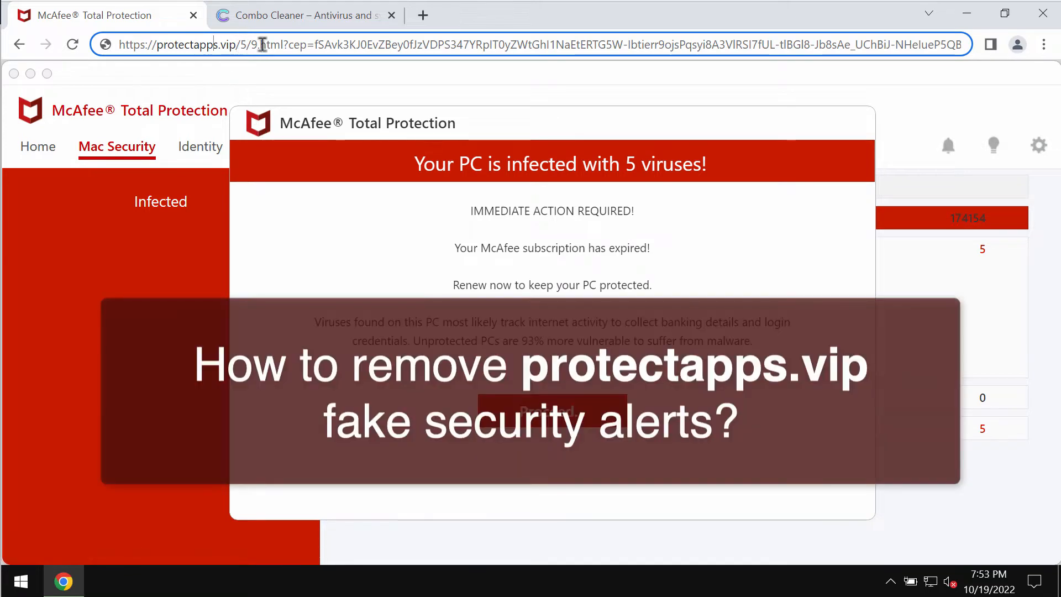
- Review Control Panel's installed-programs list from the top (Combo Cleaner, Google Chrome), then close it
left_click(392, 14)
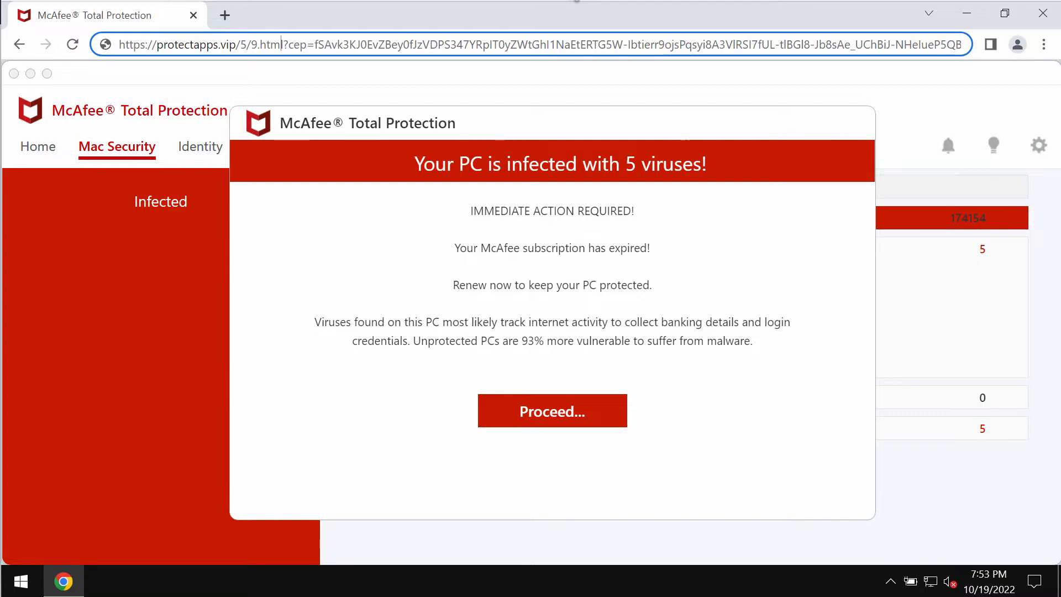
mouse_move(584, 7)
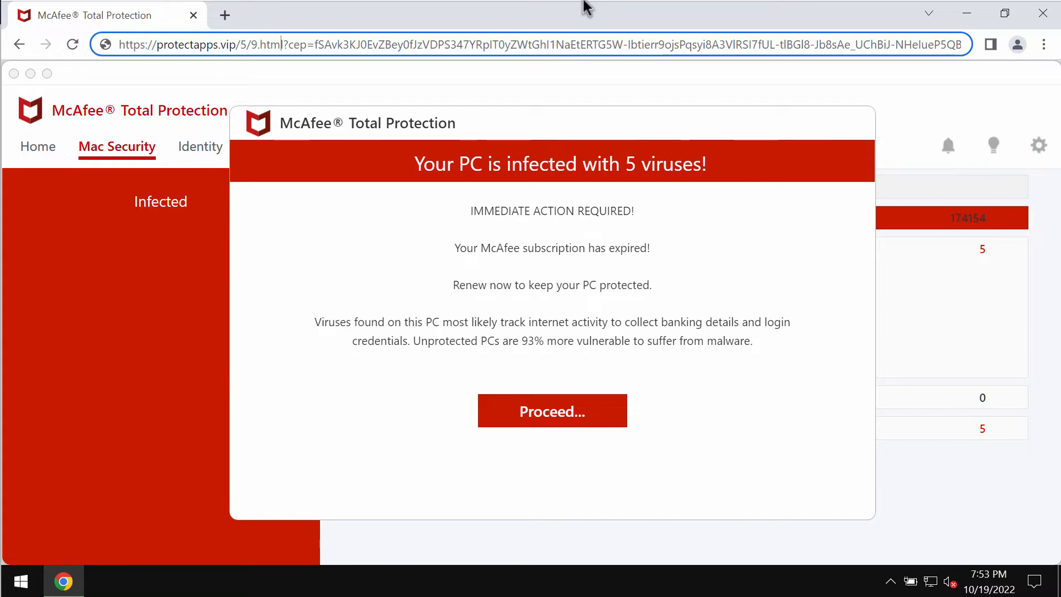
mouse_move(361, 44)
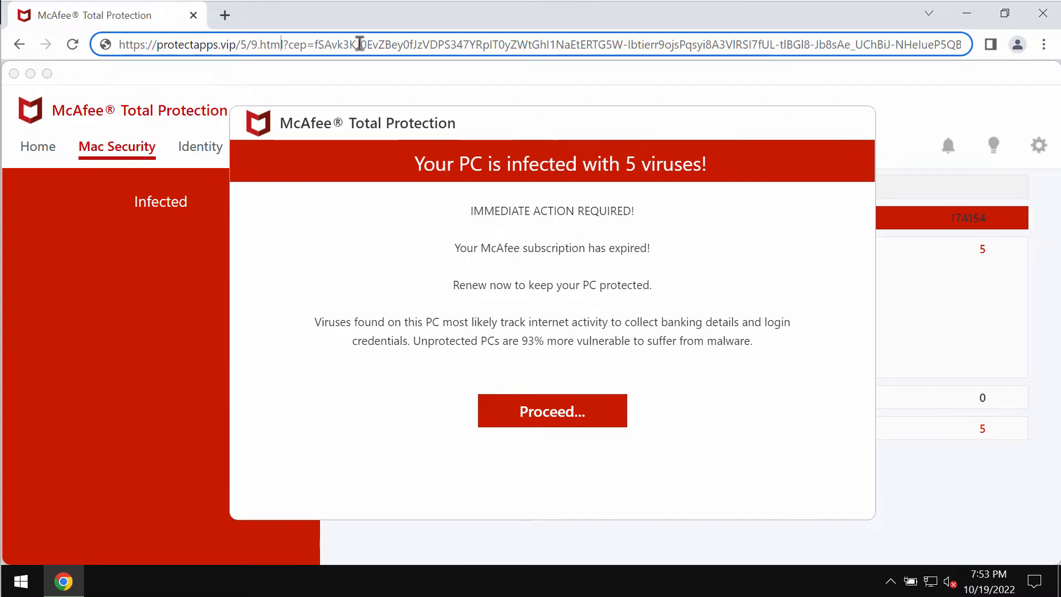
mouse_move(360, 83)
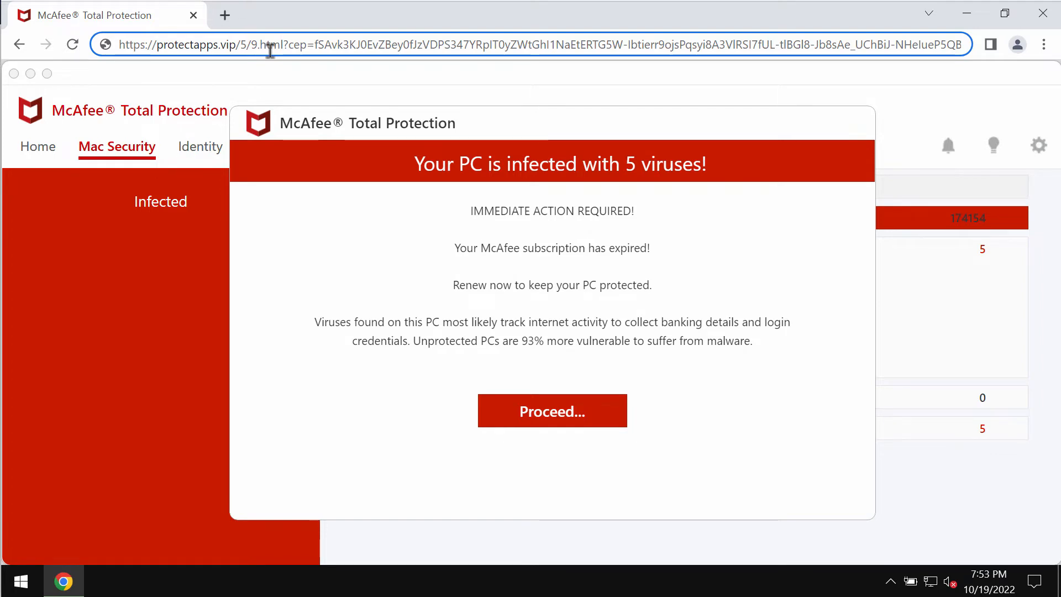
mouse_move(398, 11)
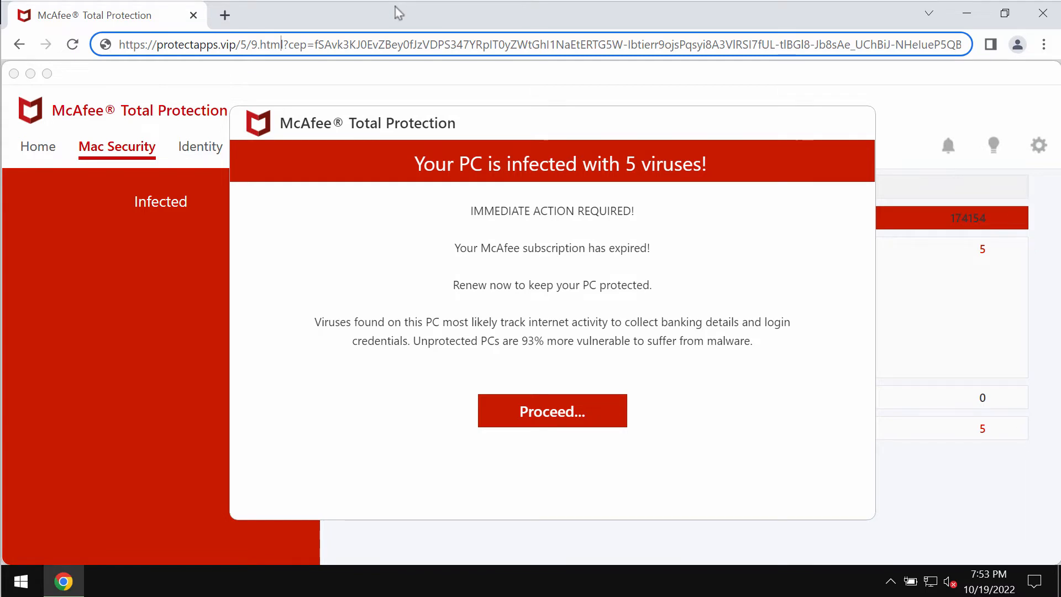
mouse_move(452, 23)
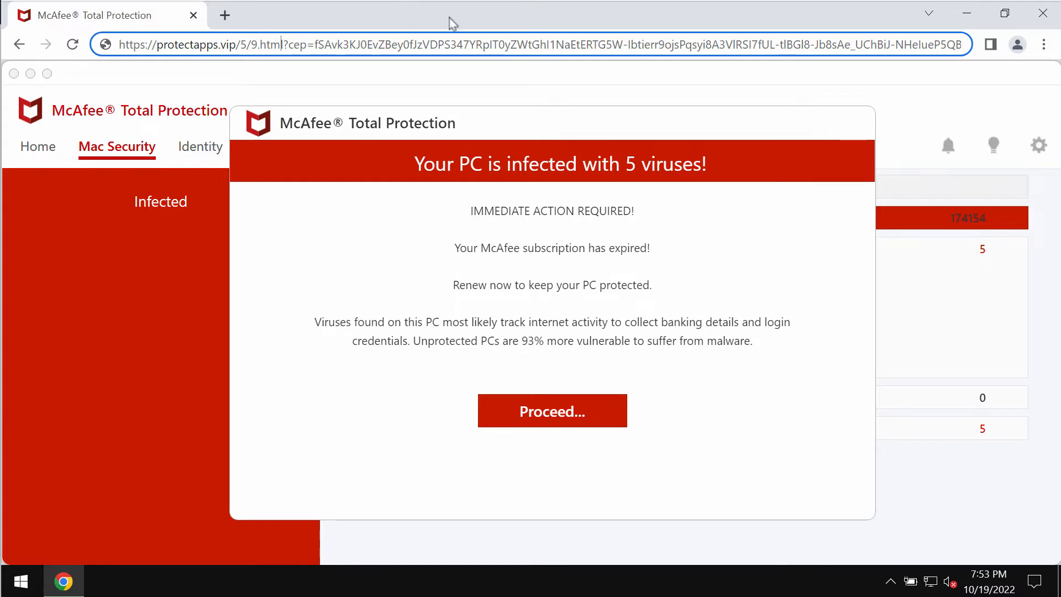
mouse_move(578, 62)
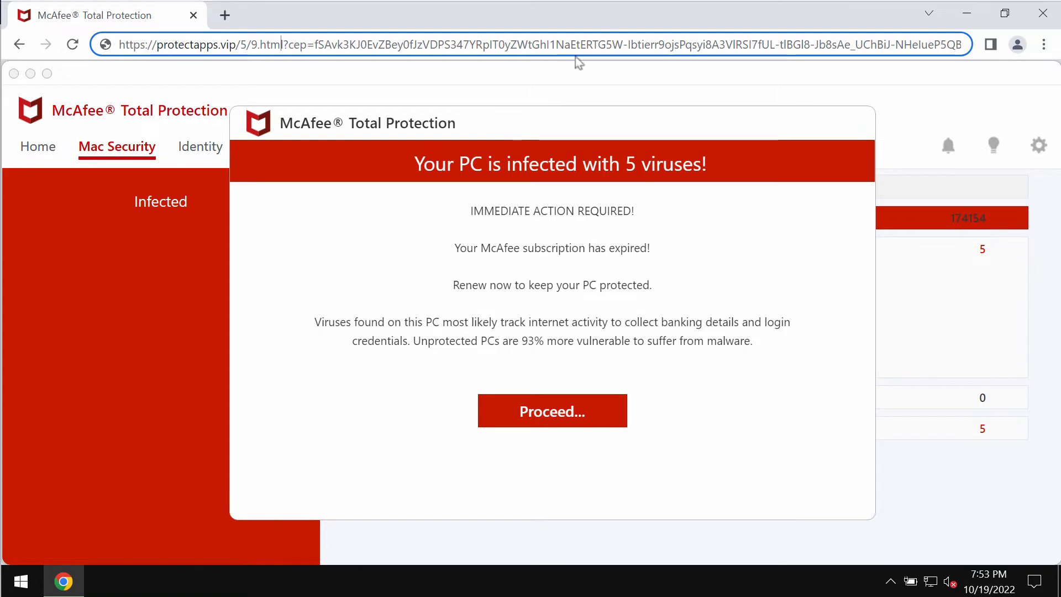
mouse_move(20, 581)
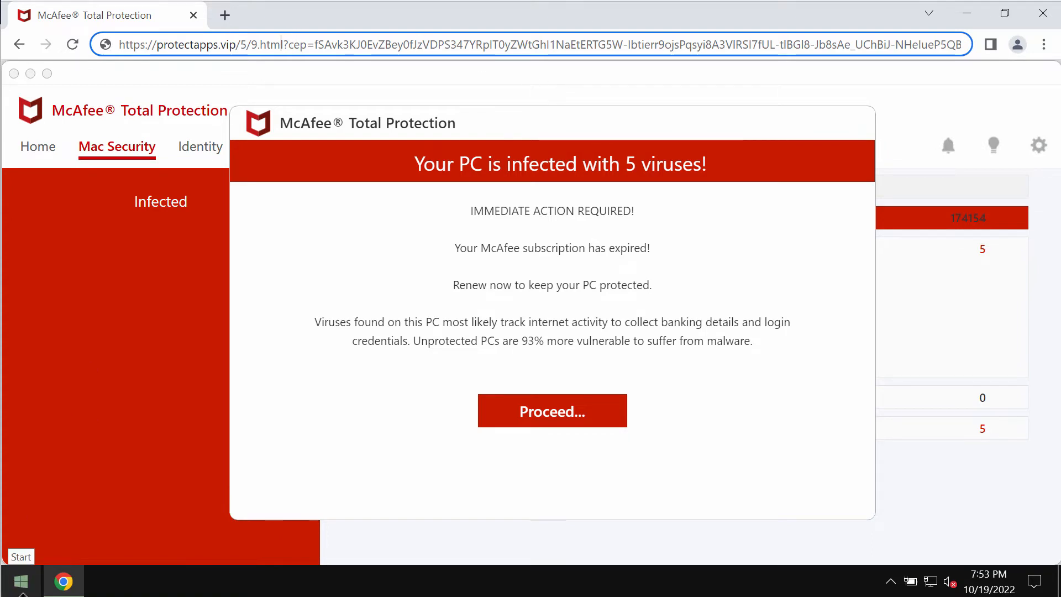
mouse_move(22, 586)
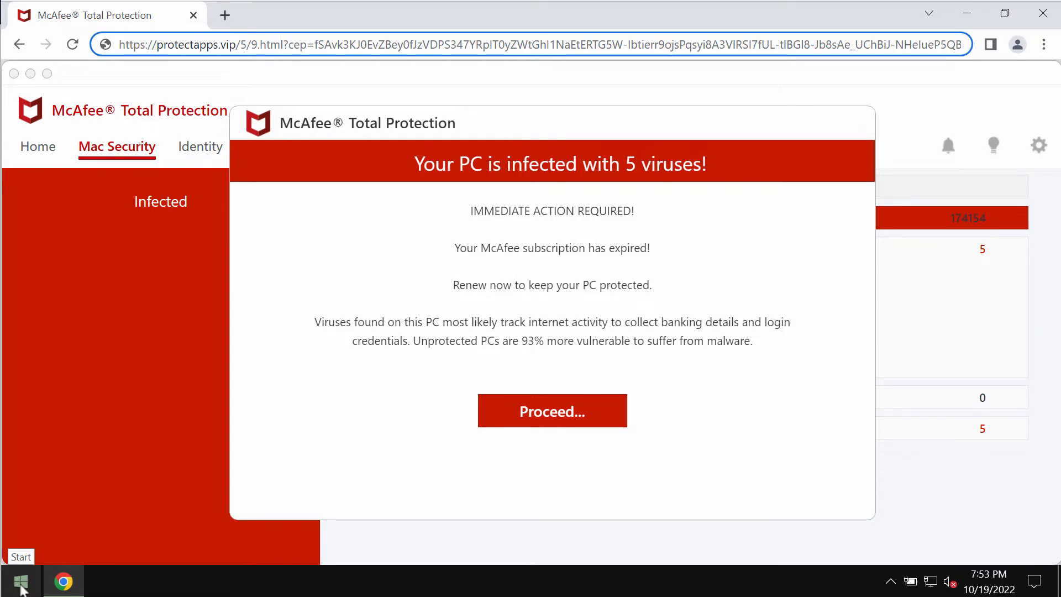
mouse_move(27, 586)
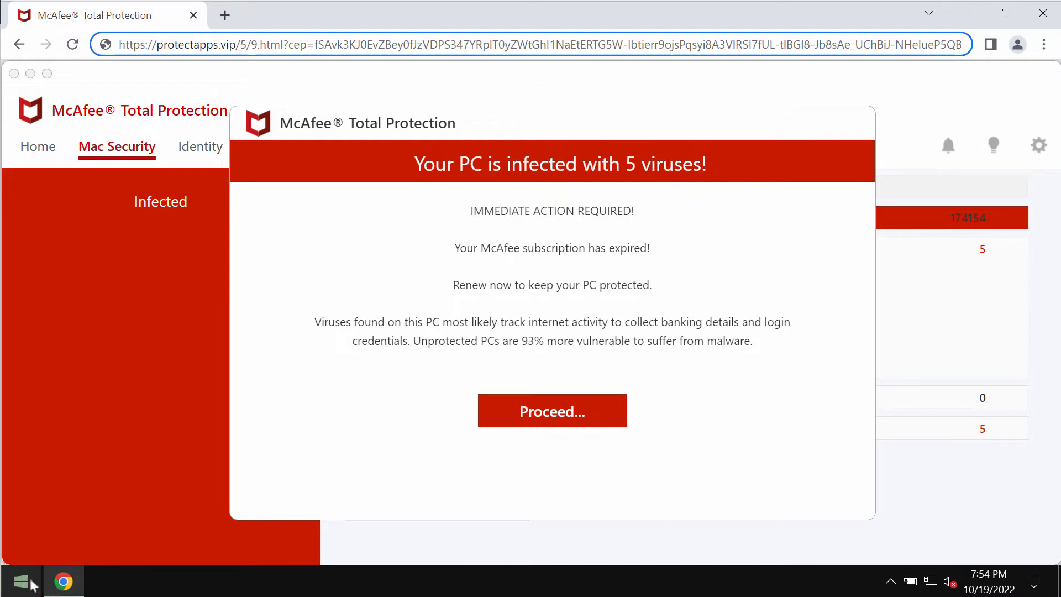
left_click(14, 580)
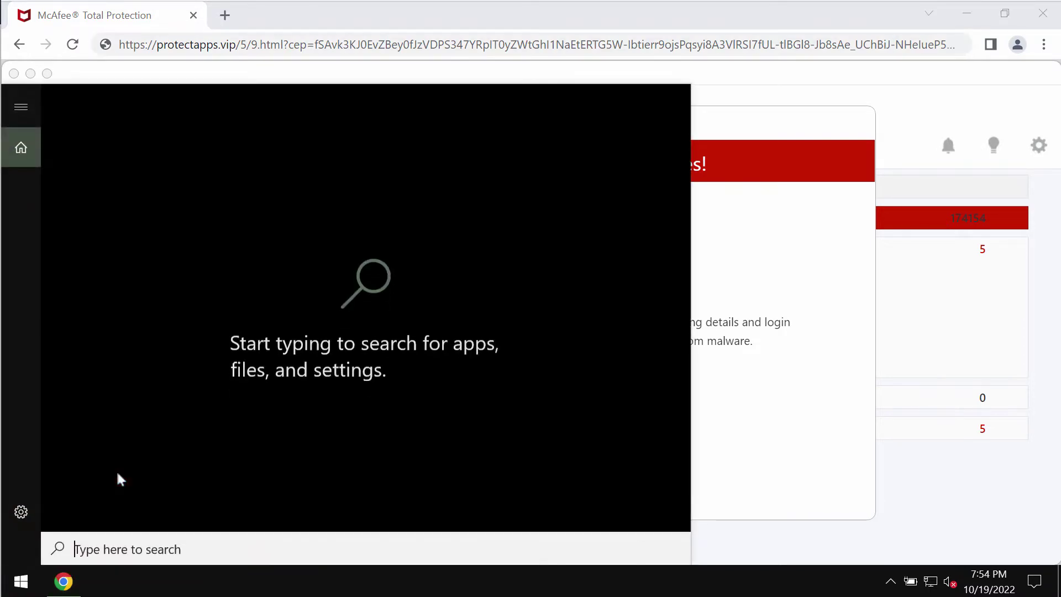
type("con")
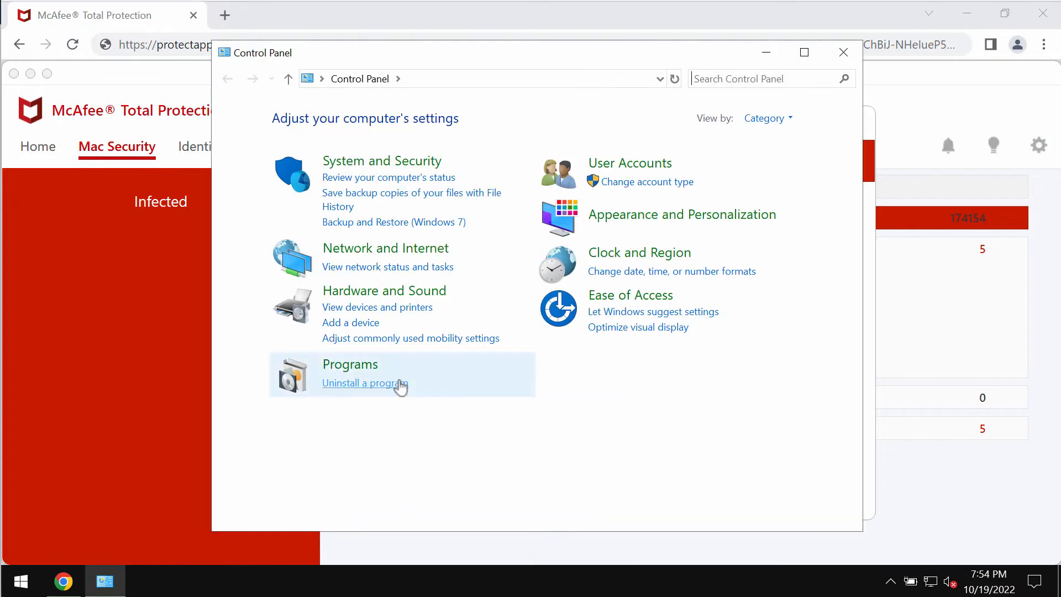
left_click(366, 383)
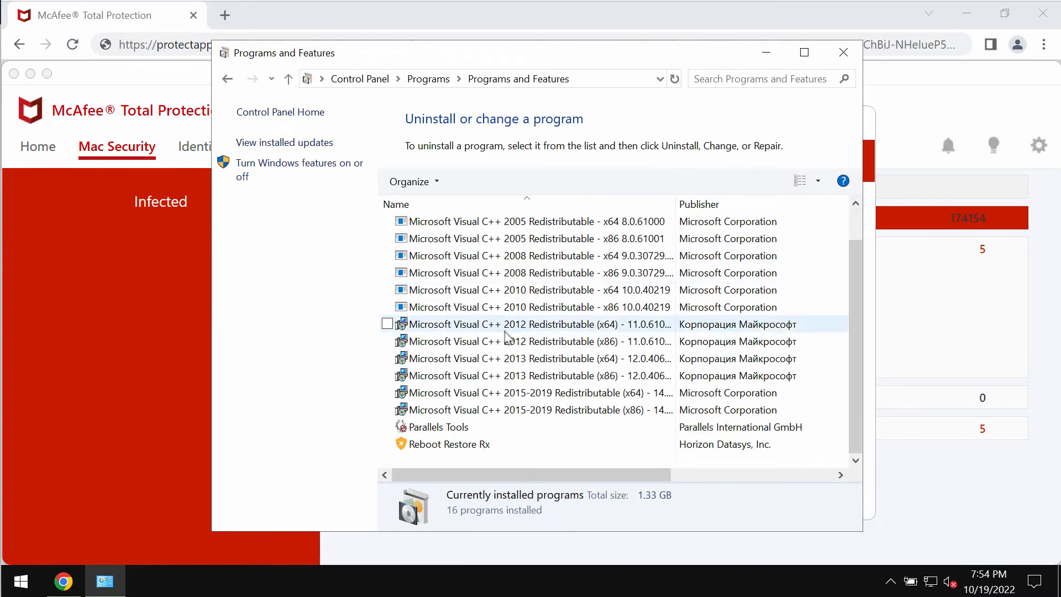
scroll("up", 3)
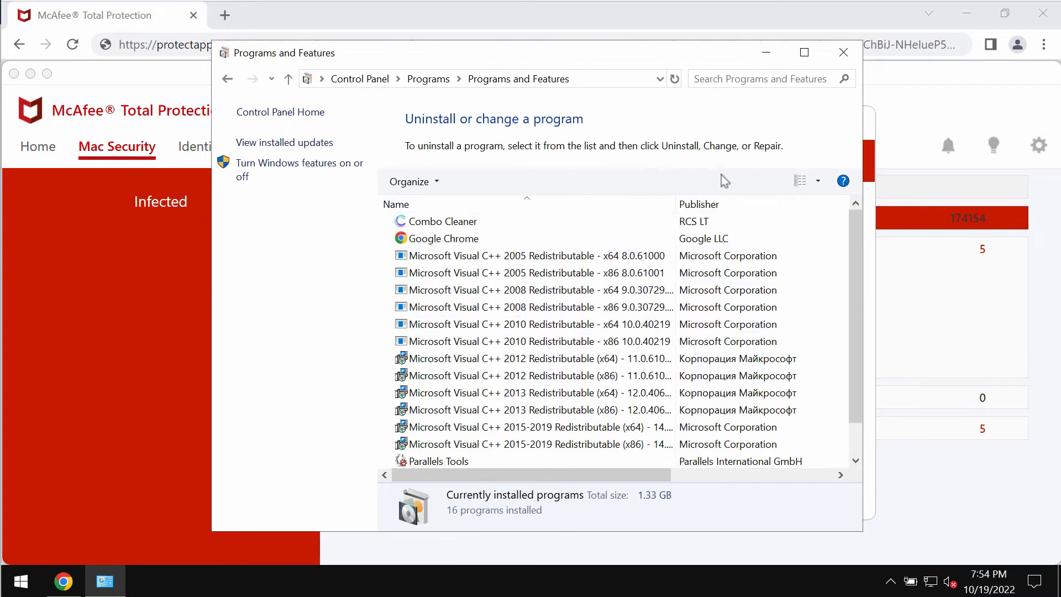
left_click(843, 52)
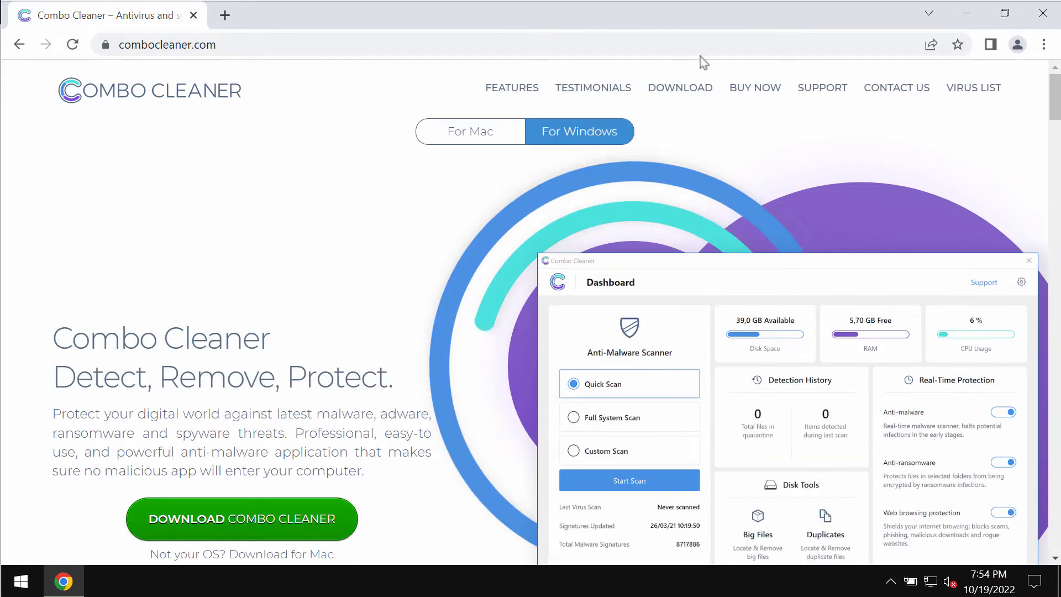
mouse_move(561, 25)
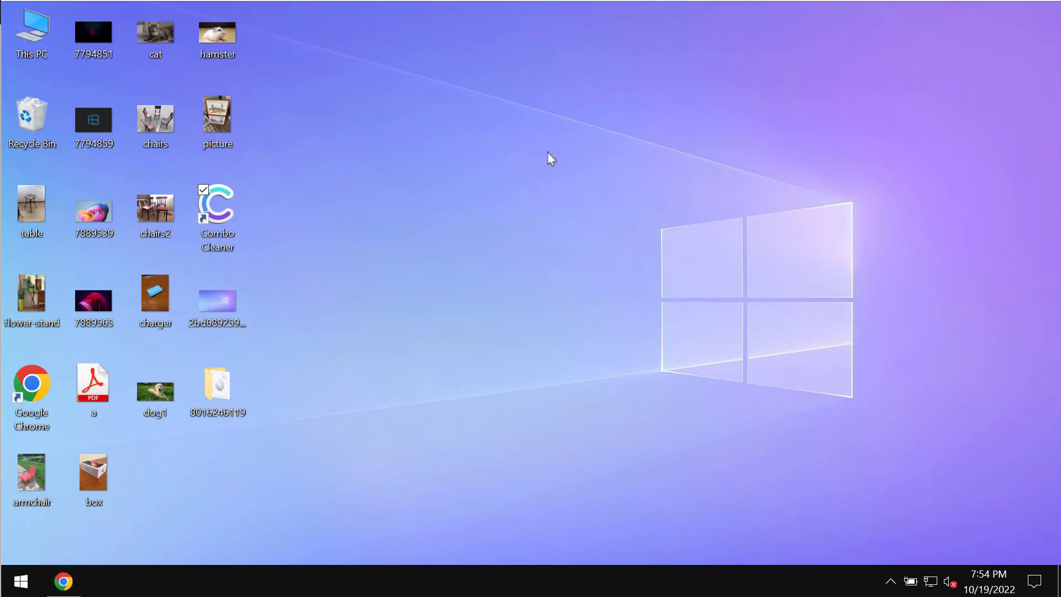
- Launch Combo Cleaner and run a Quick Scan, watching it report 1 threat and 2 suspicious items
double_click(218, 203)
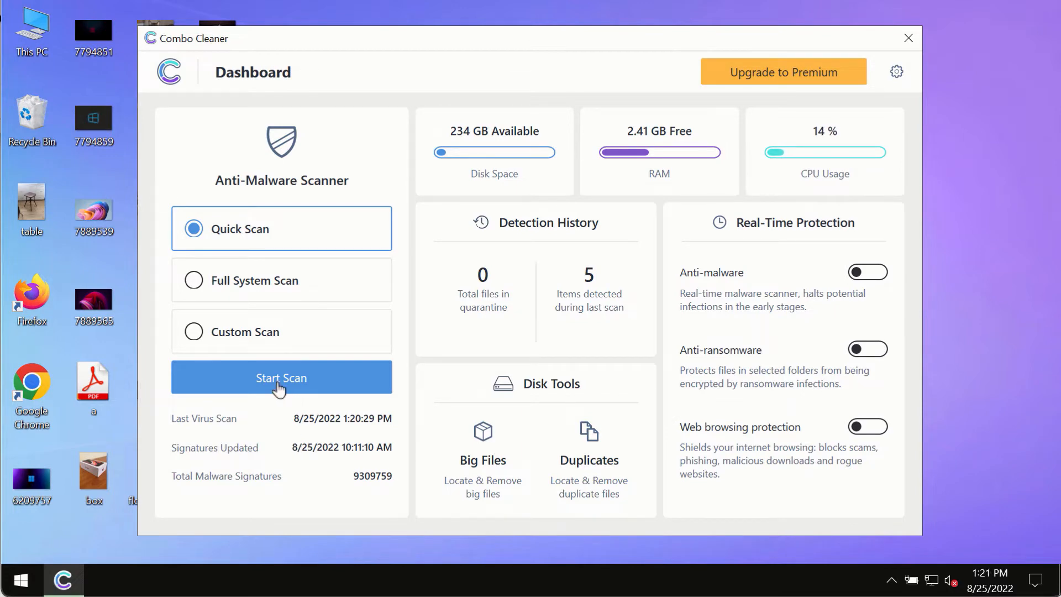
left_click(281, 378)
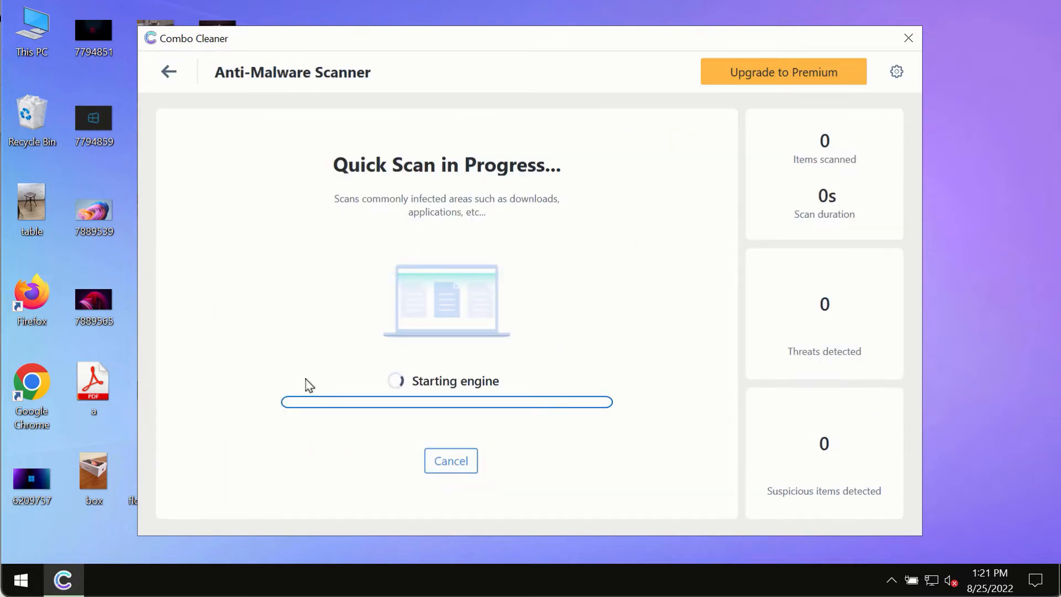
left_click(168, 72)
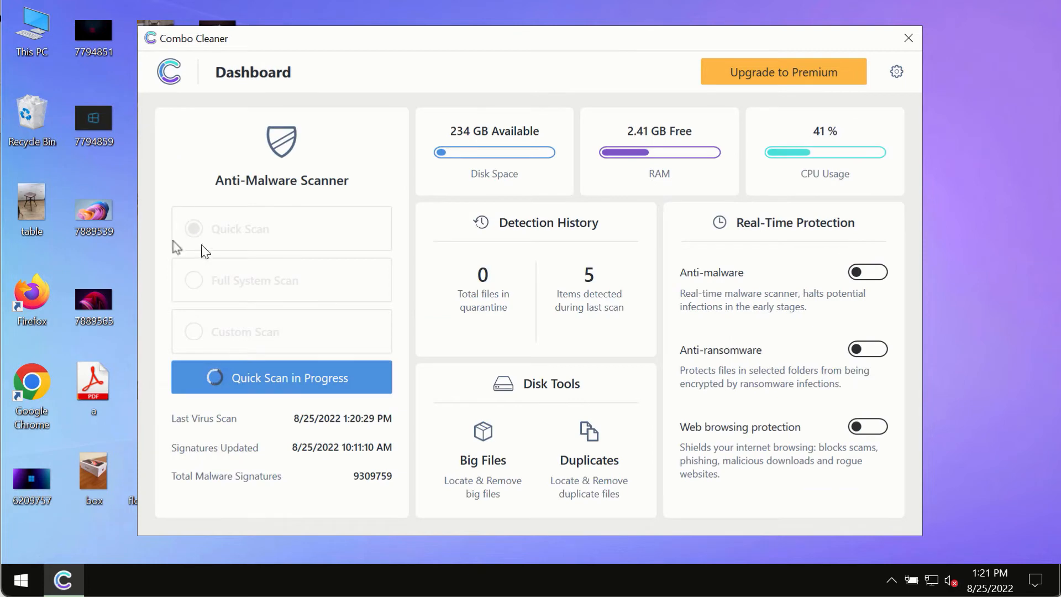
mouse_move(176, 225)
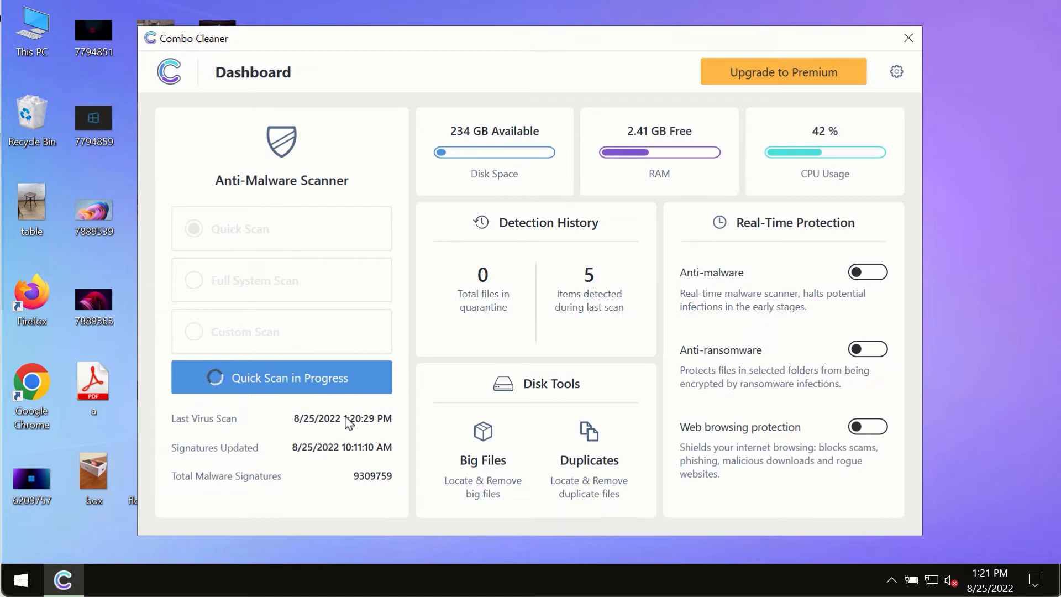
left_click(281, 377)
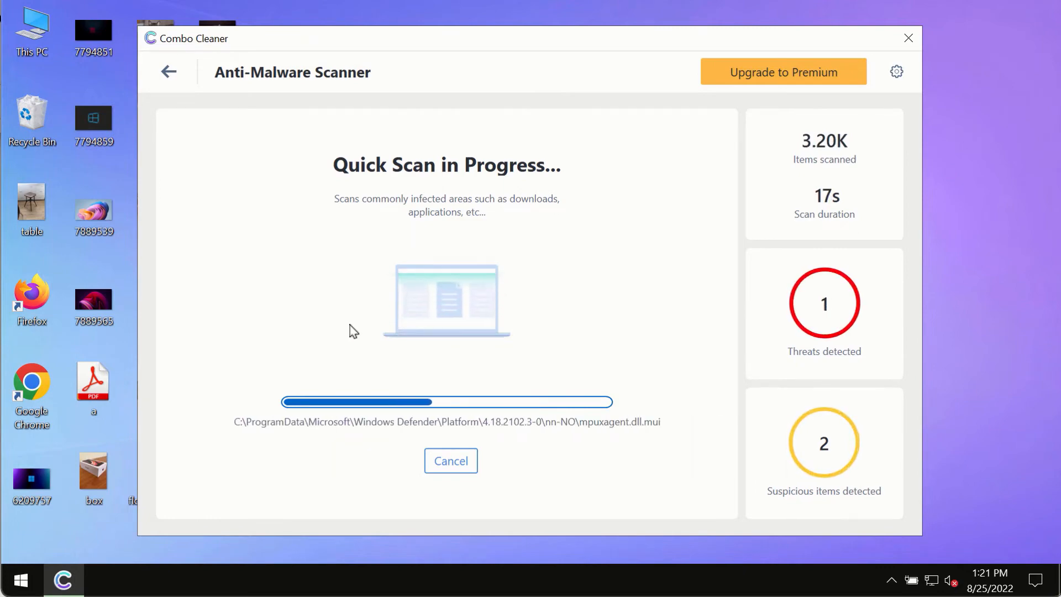
mouse_move(526, 67)
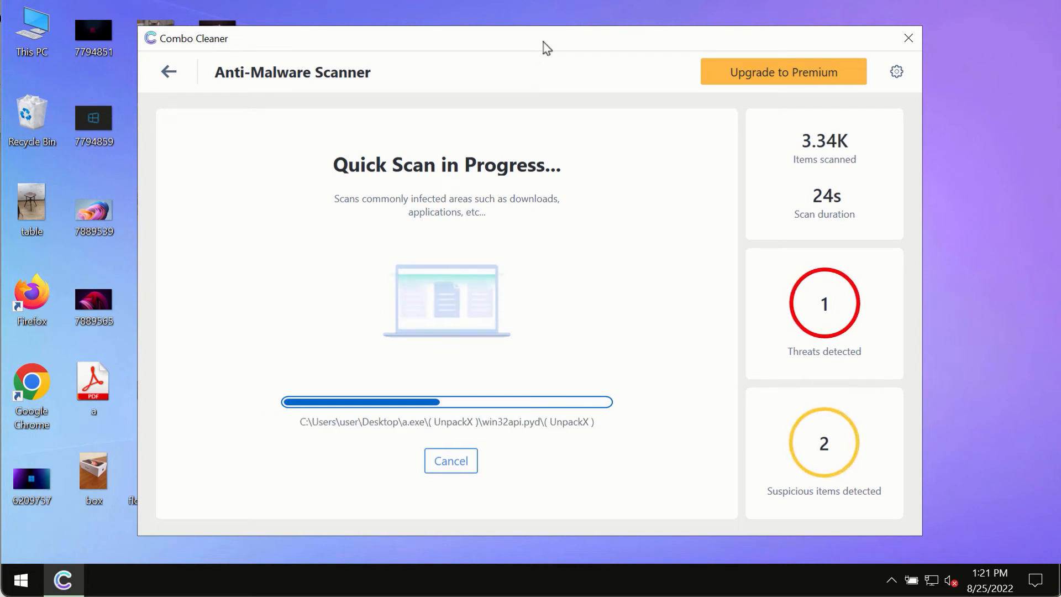
mouse_move(625, 92)
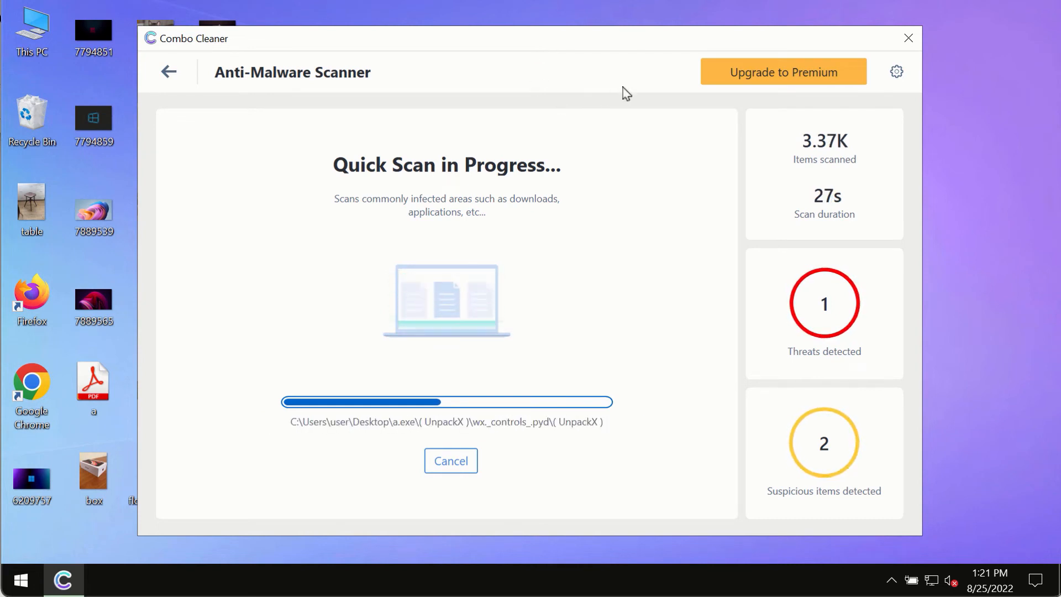
mouse_move(896, 72)
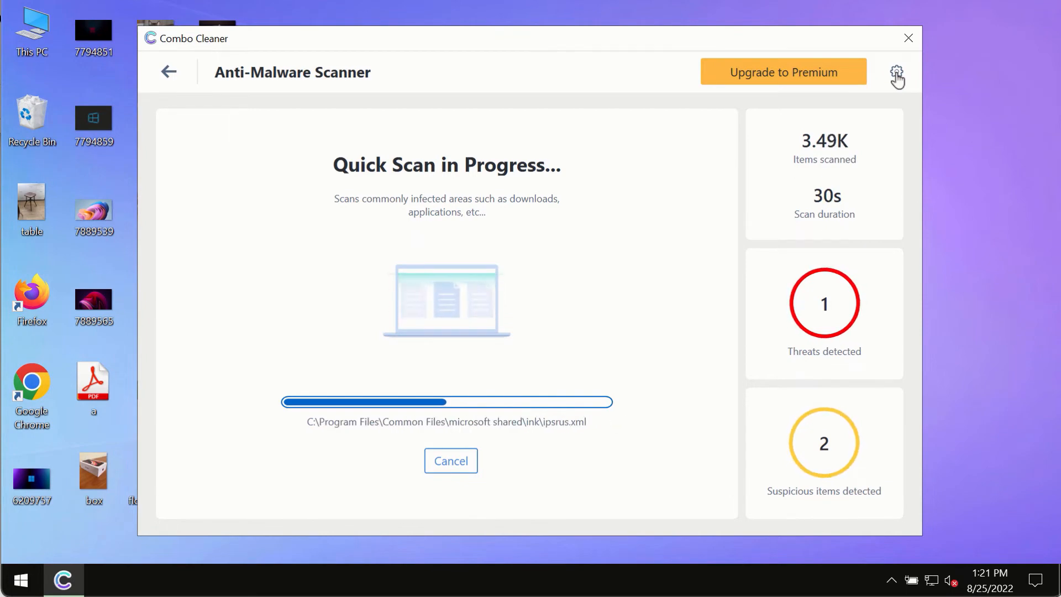
- View the Anti-Ransomware settings, which list no protected folders or trusted programs
left_click(896, 72)
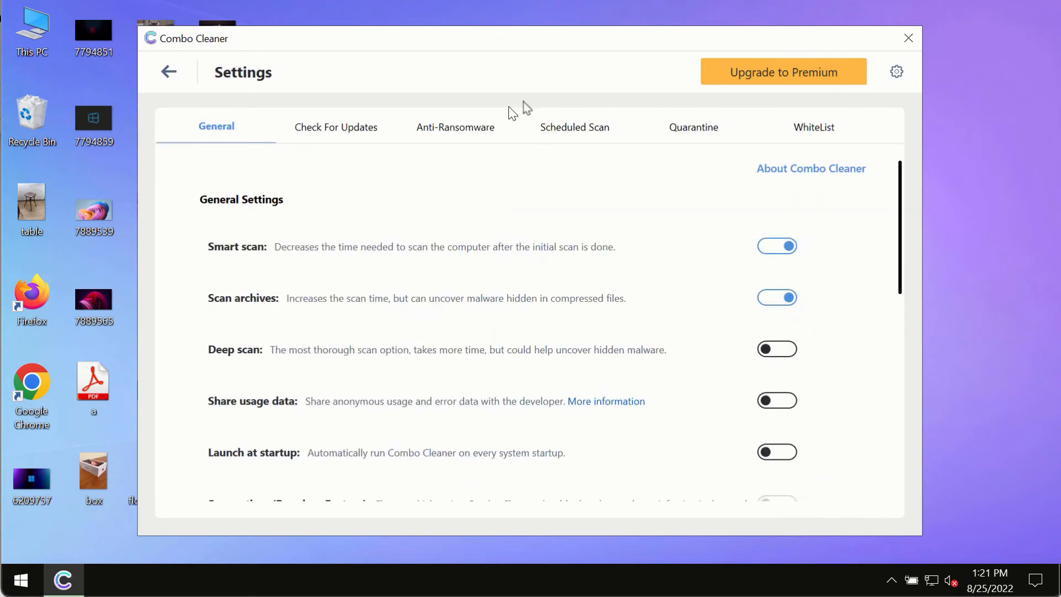
mouse_move(451, 140)
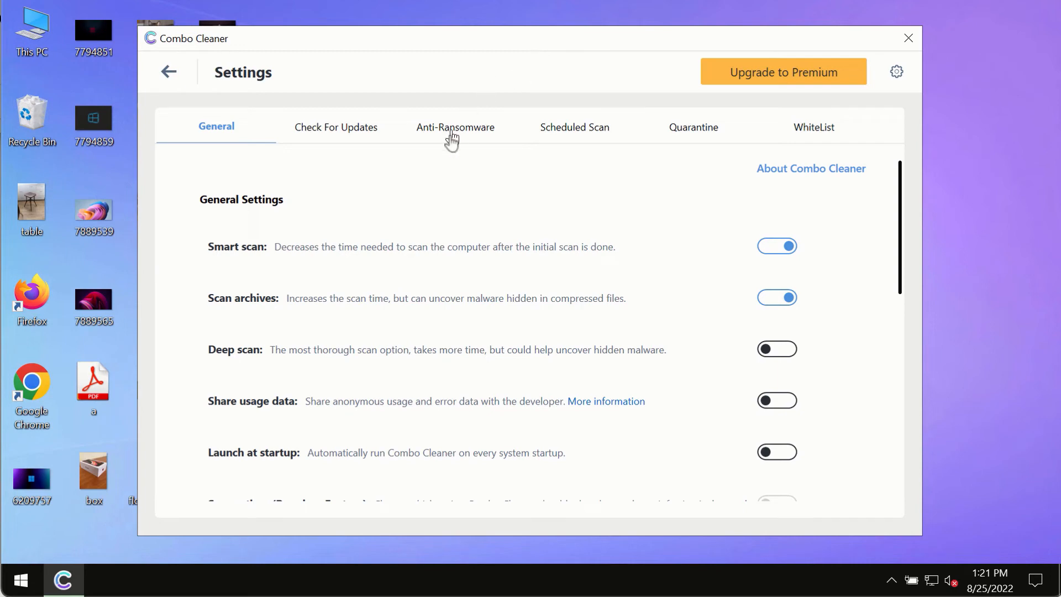
left_click(456, 127)
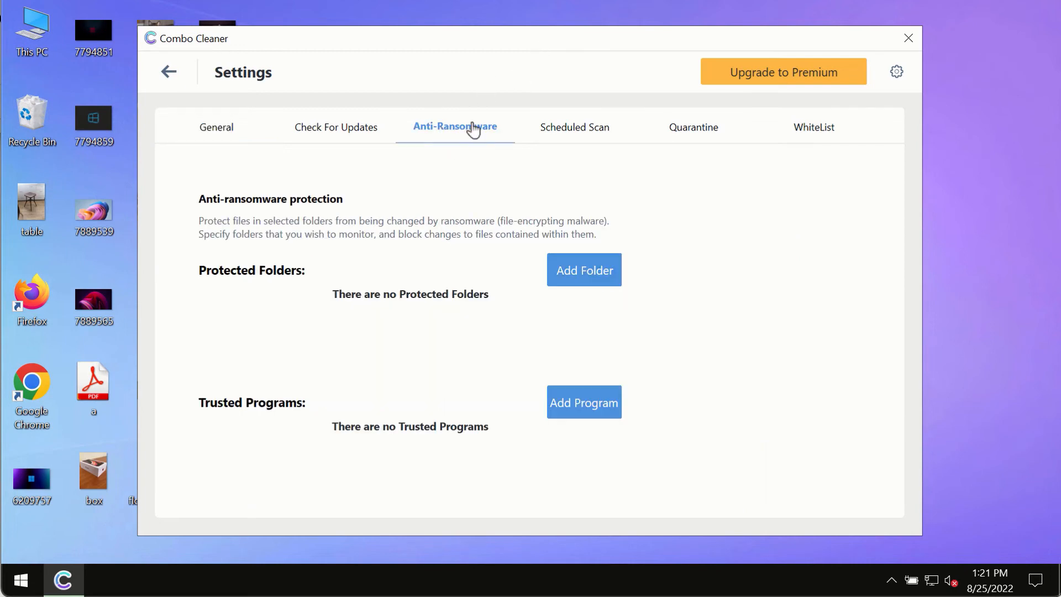
mouse_move(209, 90)
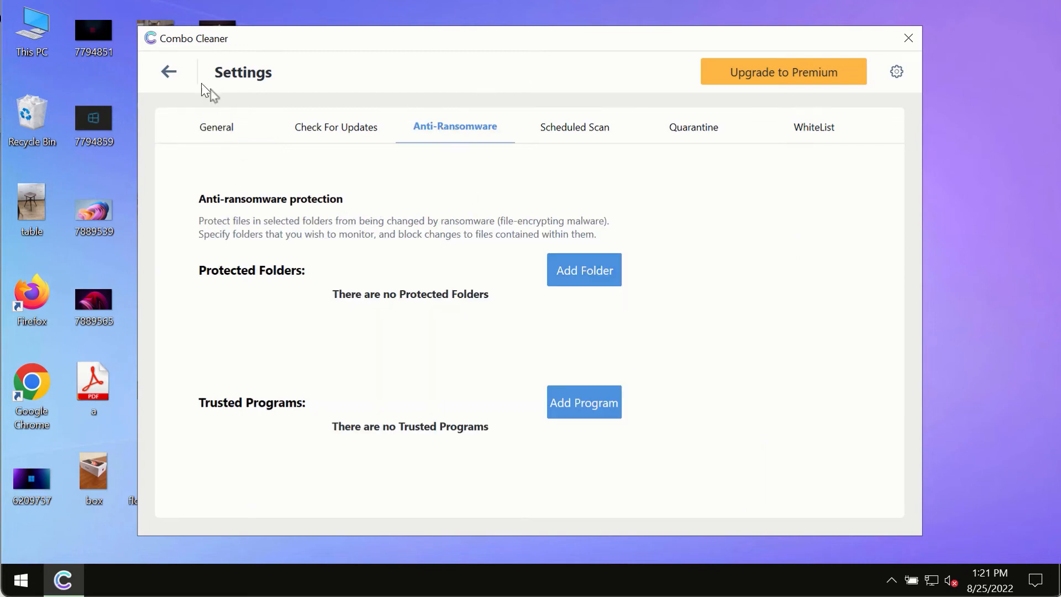
mouse_move(583, 277)
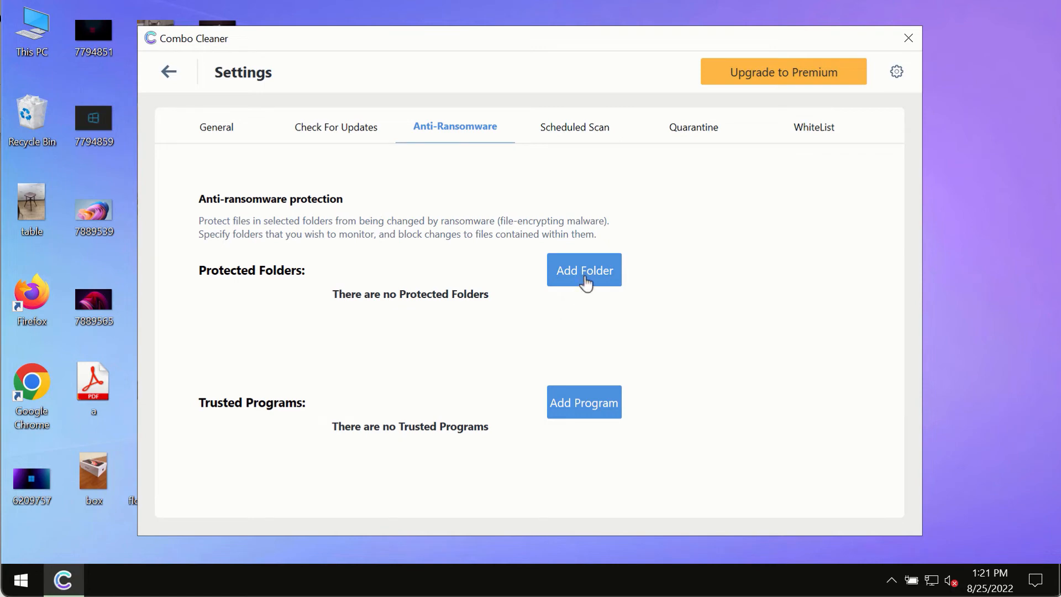
mouse_move(176, 117)
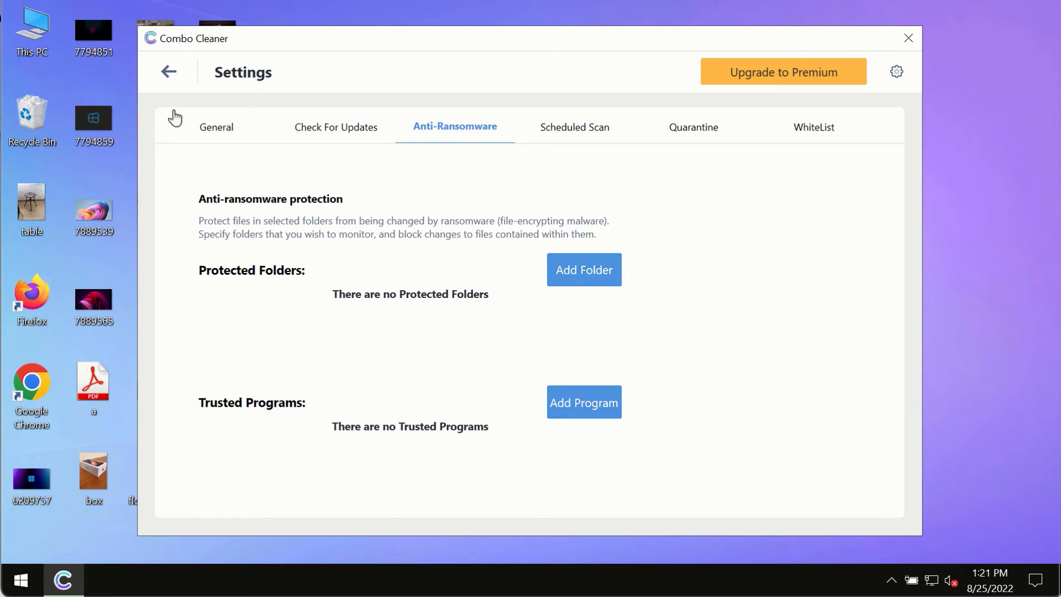
mouse_move(171, 80)
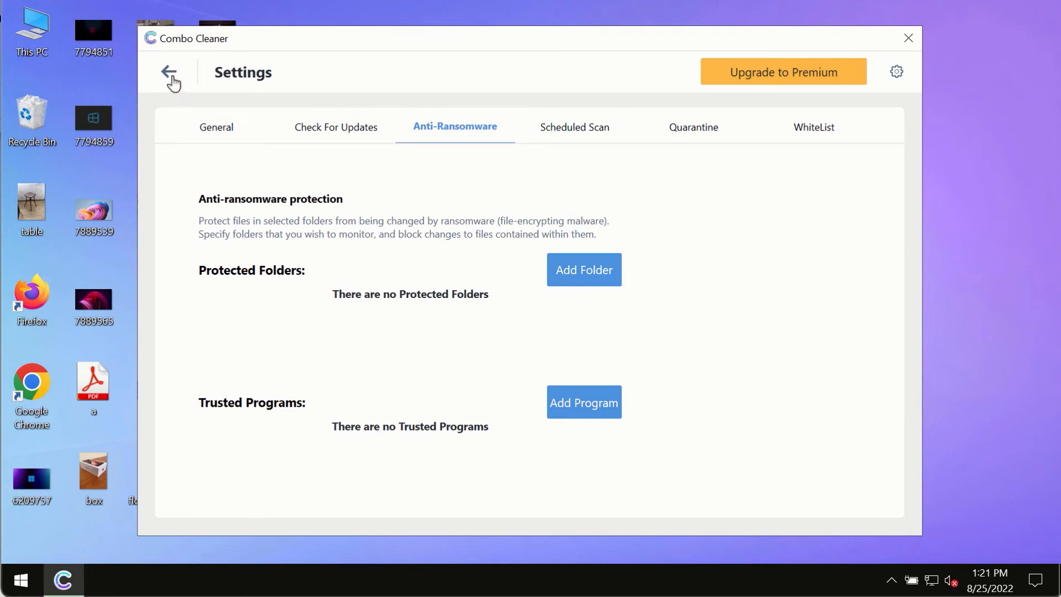
- Return via the Dashboard to the Quick Scan, now showing 4 threats and 2 suspicious items
left_click(171, 73)
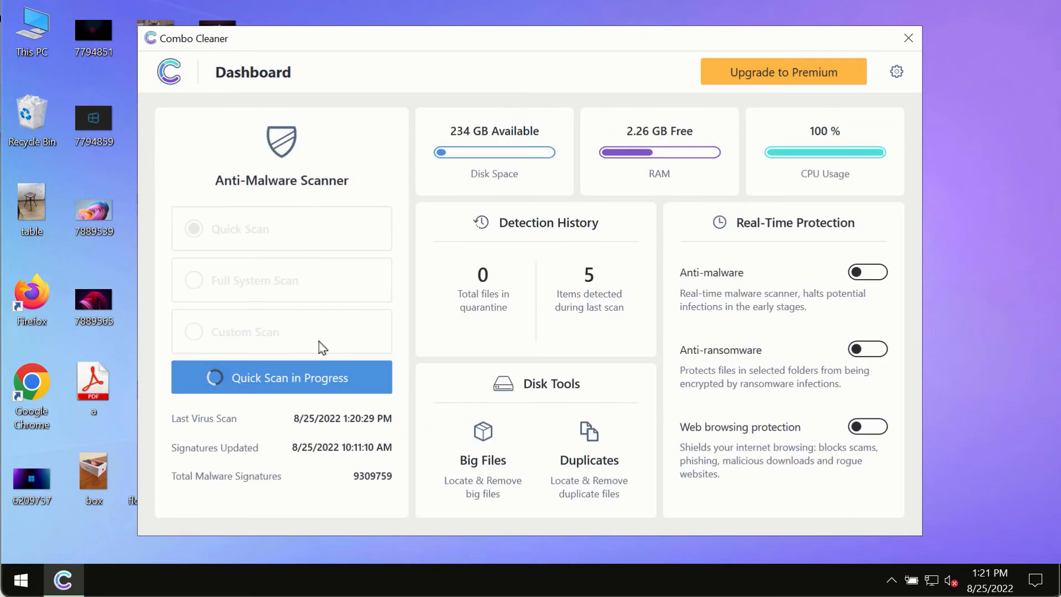
left_click(281, 378)
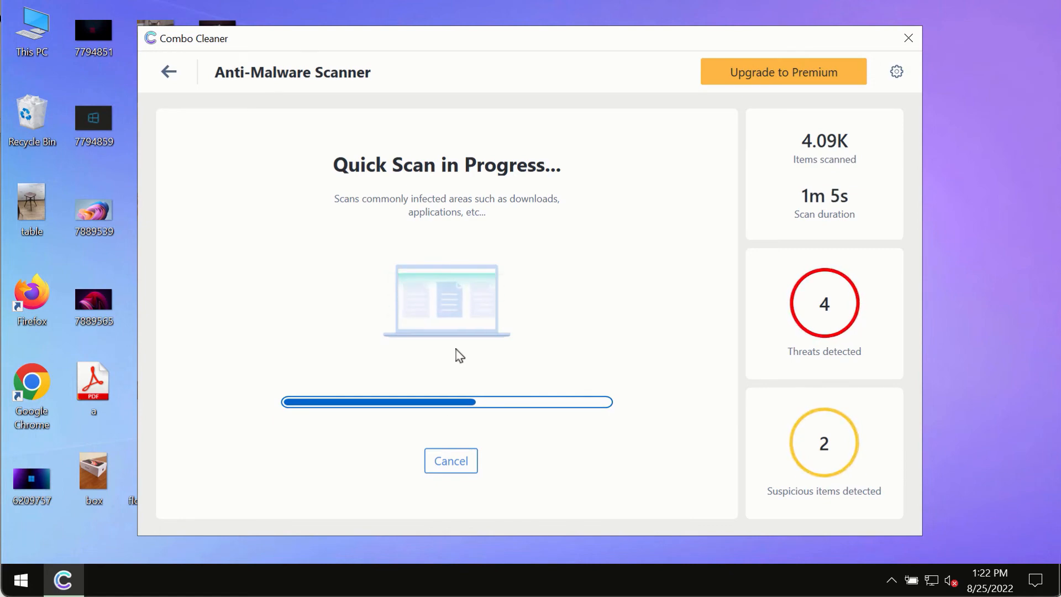
mouse_move(673, 189)
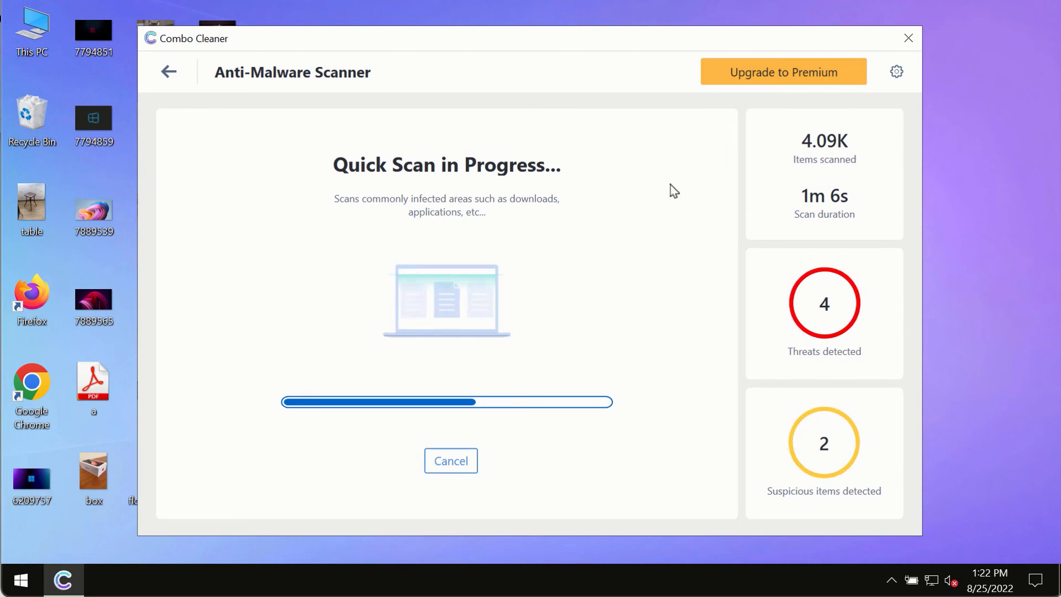